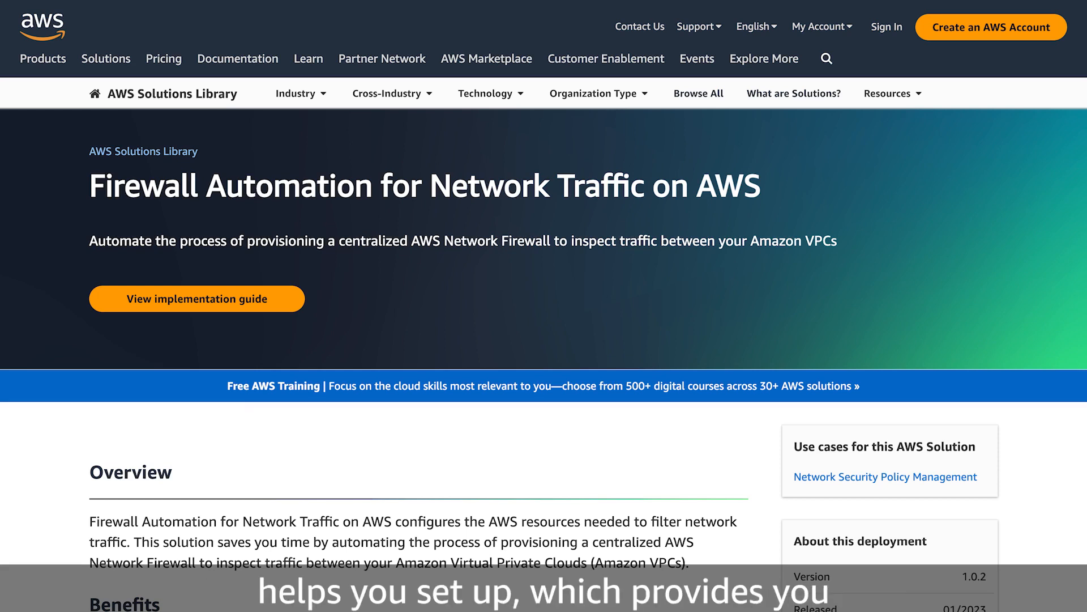
Scroll the Firewall Automation page down to the Technical details architecture diagram.
scroll("down", 3)
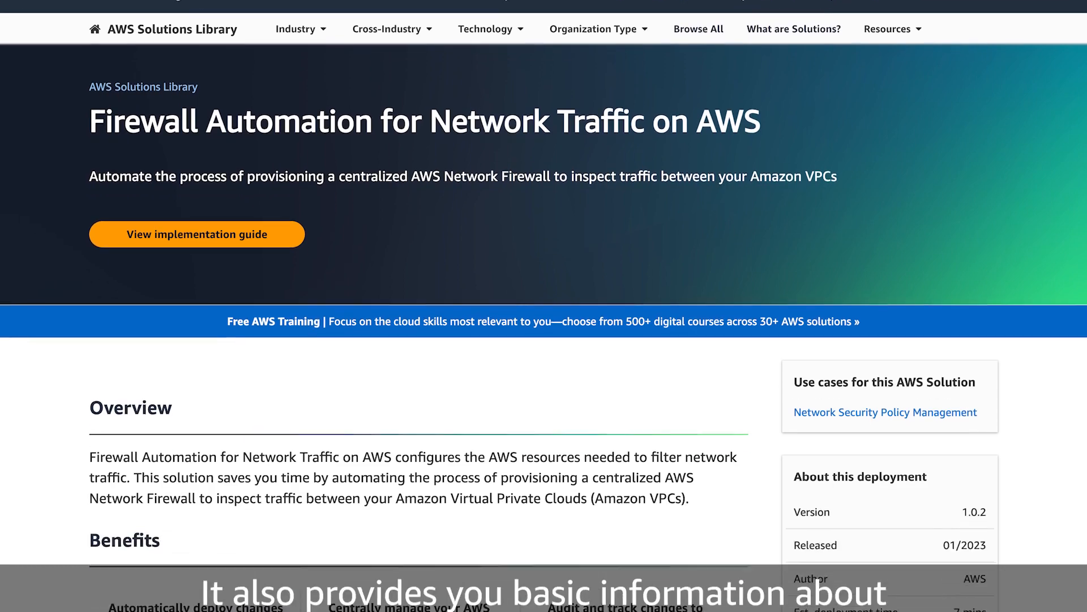
scroll("down", 3)
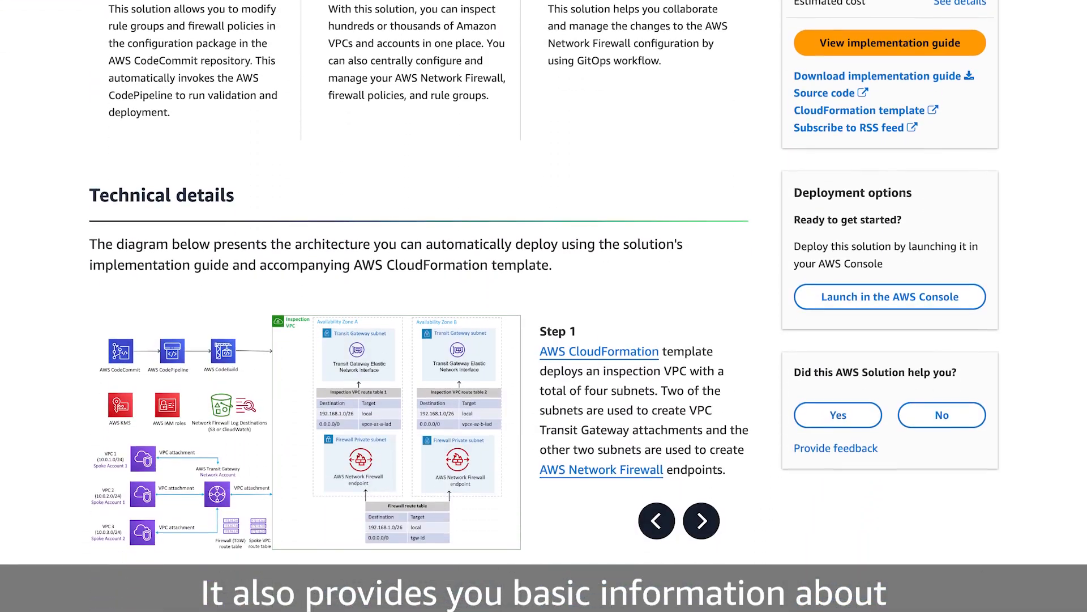
scroll("down", 3)
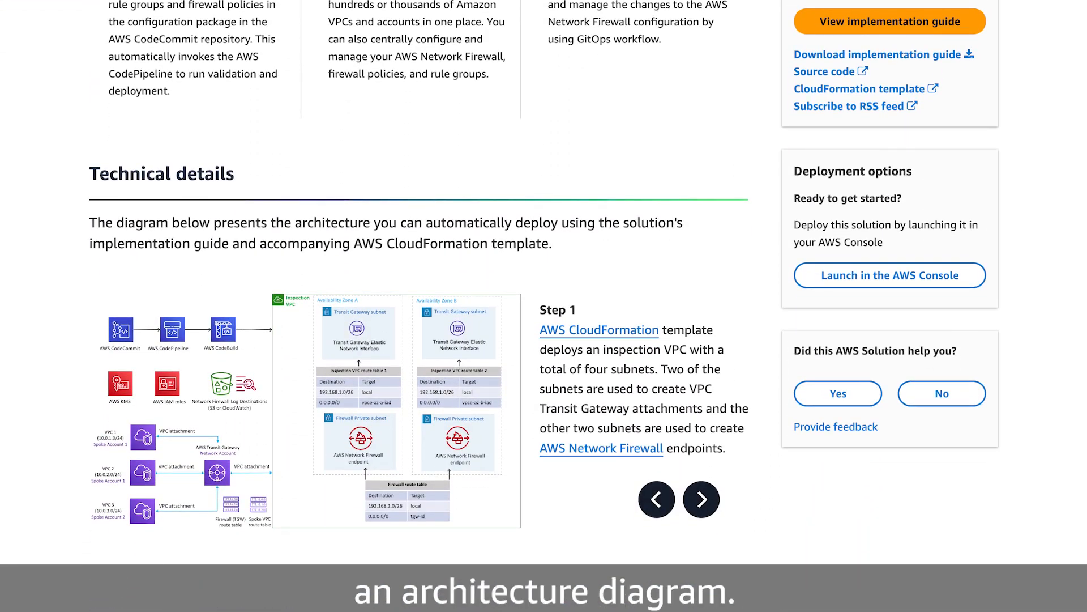
scroll("up", 3)
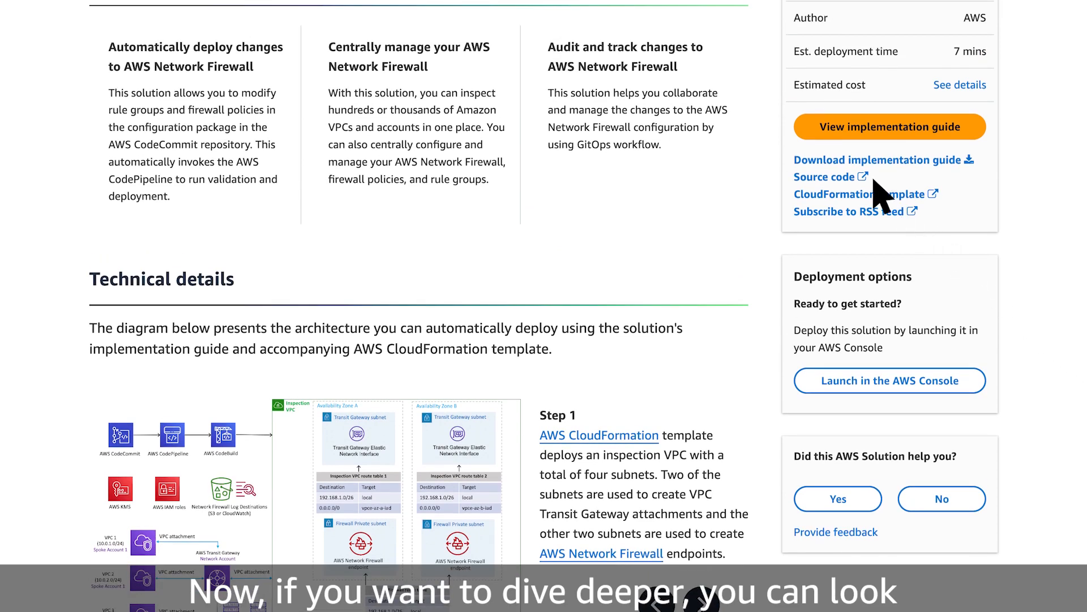
mouse_move(876, 187)
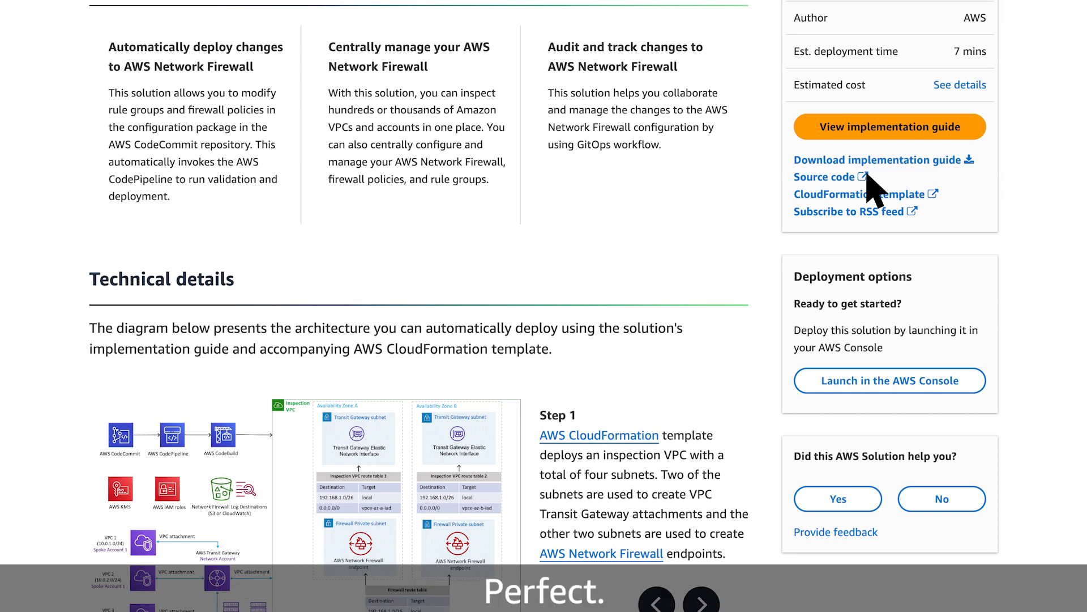
scroll("down", 3)
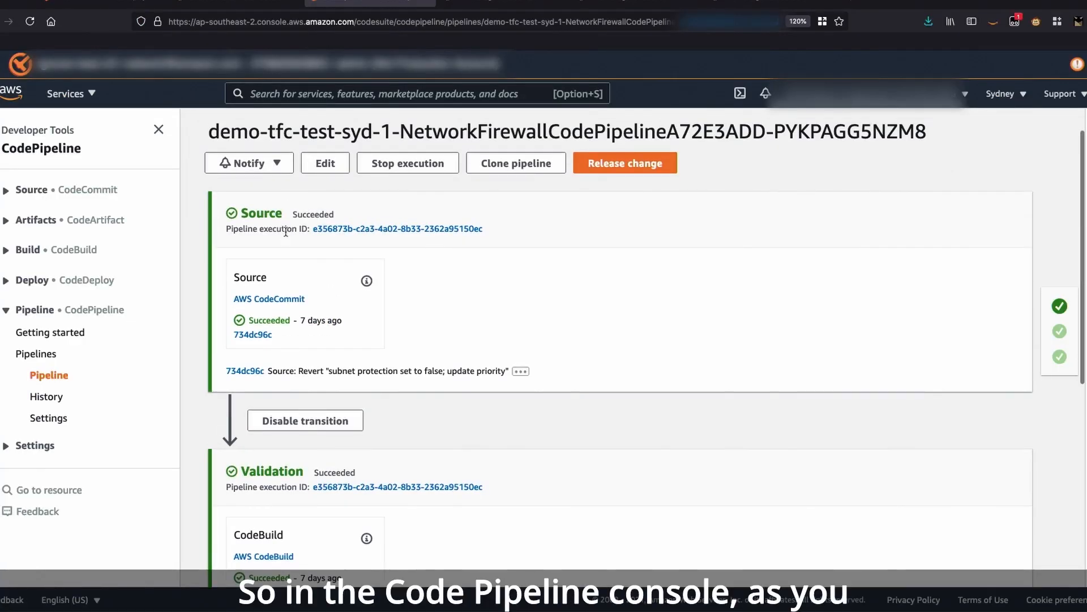
Scroll past Validation to the succeeded Deployment stage, then switch to PyCharm.
scroll("down", 3)
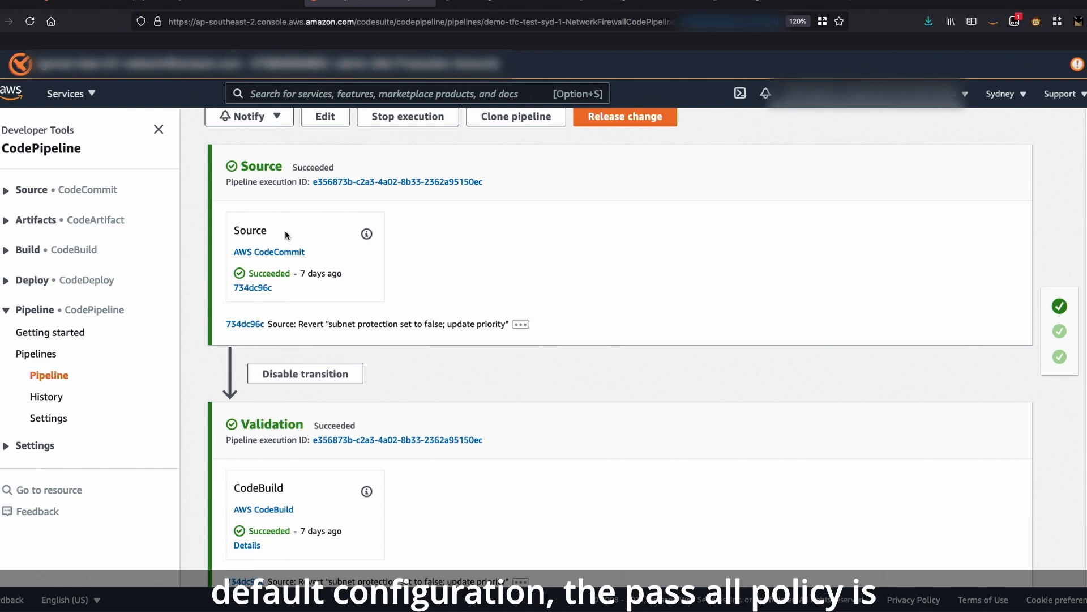
scroll("down", 3)
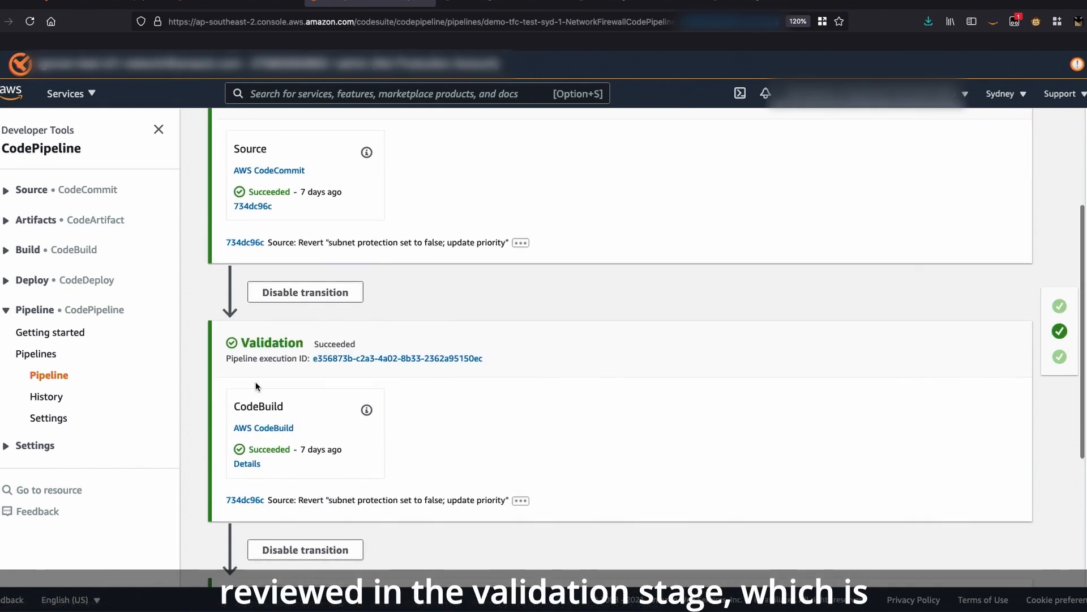
scroll("down", 3)
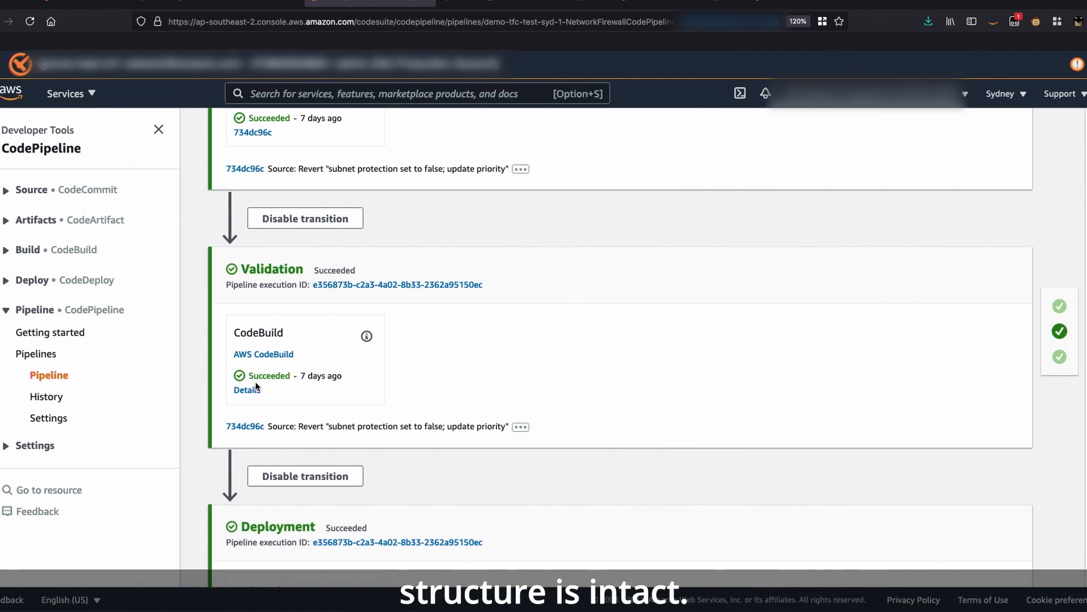
scroll("down", 3)
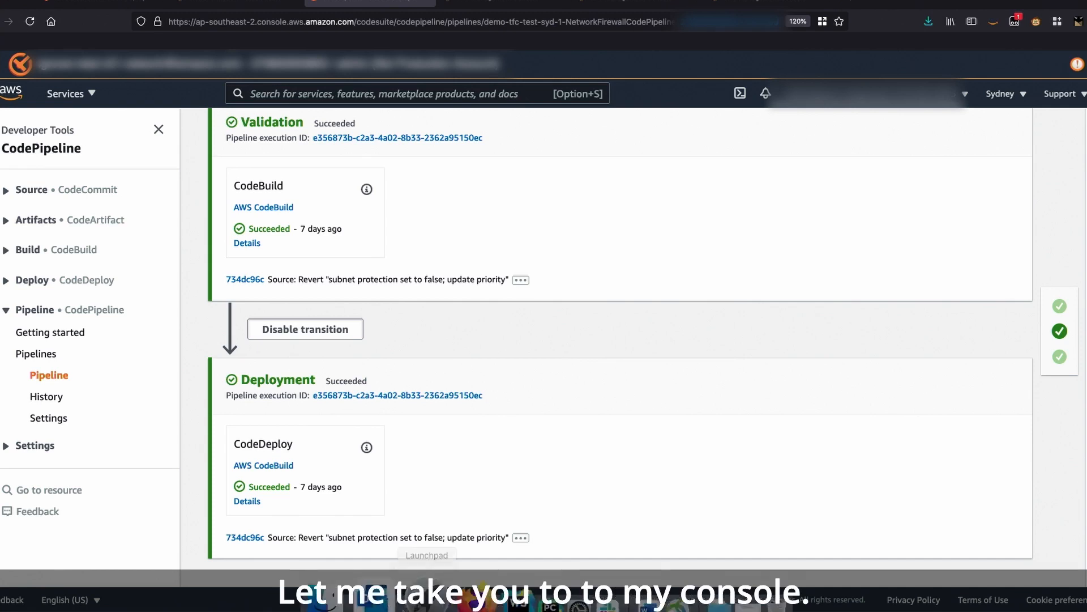
left_click(484, 570)
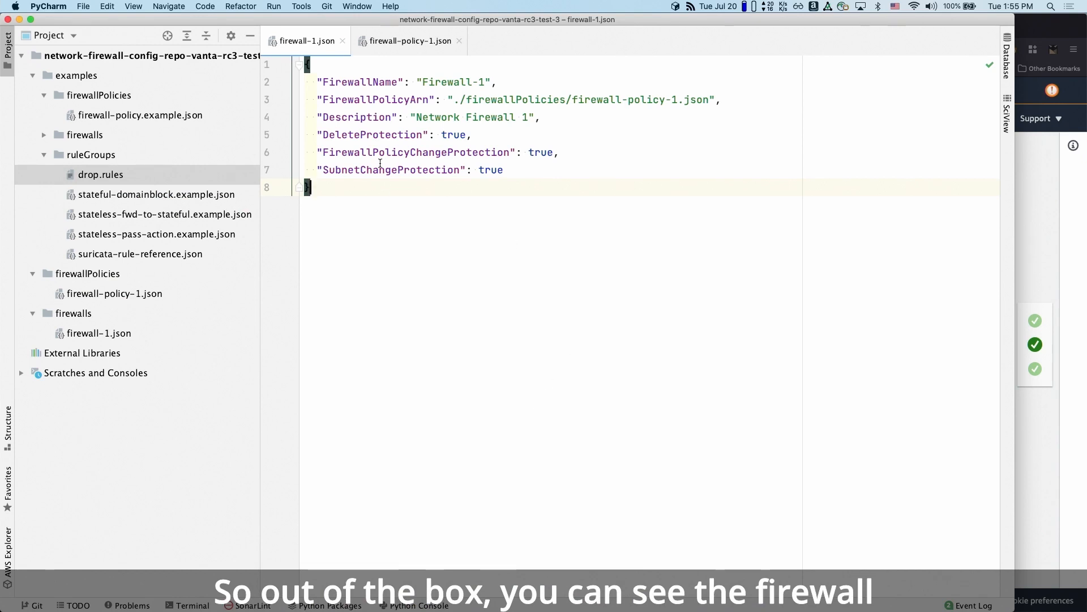
mouse_move(343, 73)
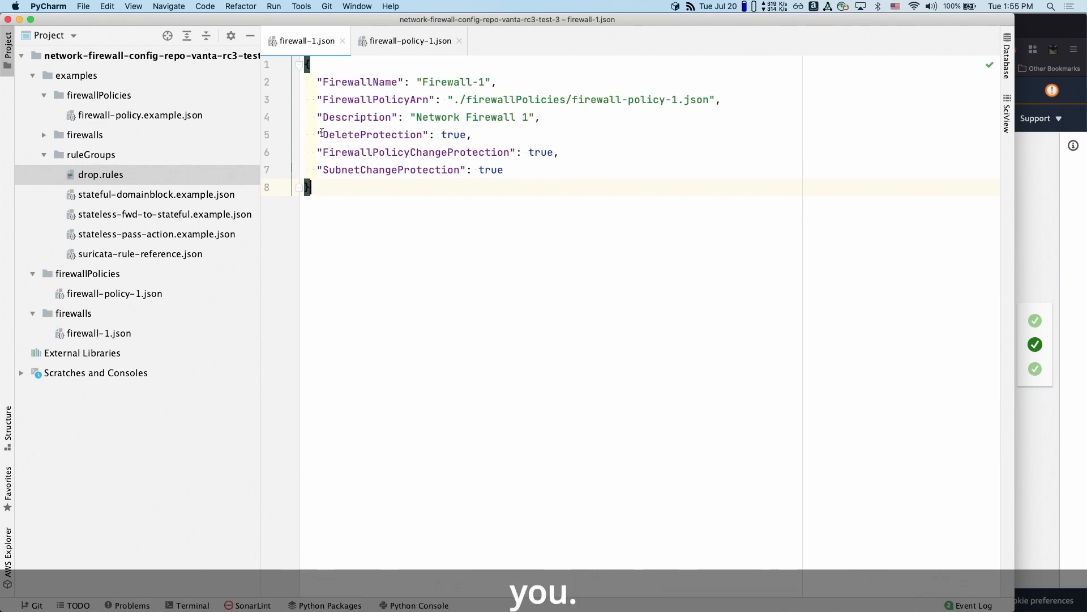
double_click(453, 135)
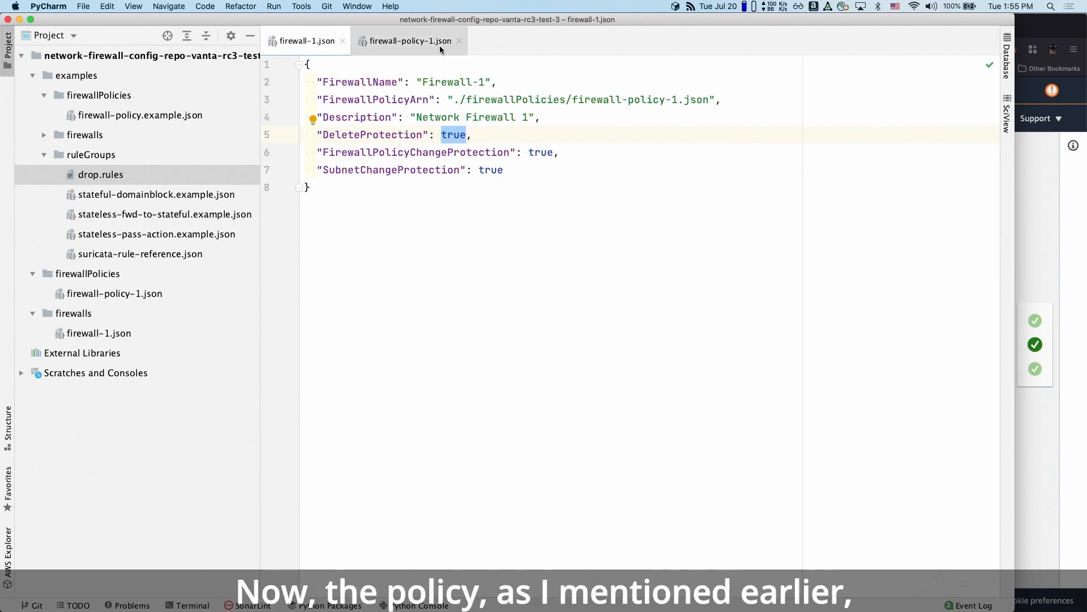
Bring the firewall-policy-1.json policy file into view in the editor.
left_click(408, 41)
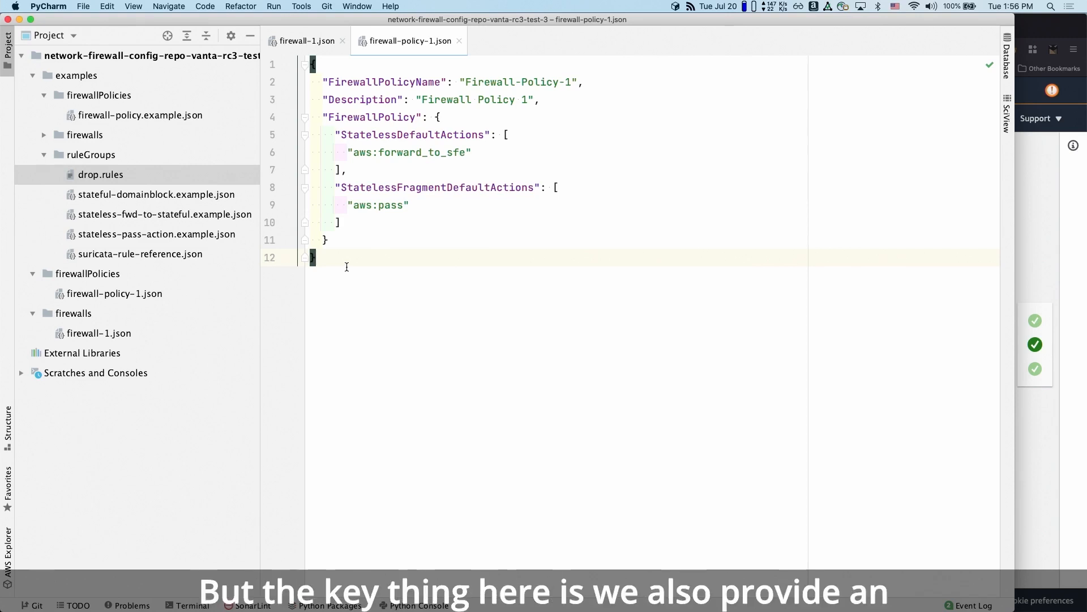
mouse_move(50, 80)
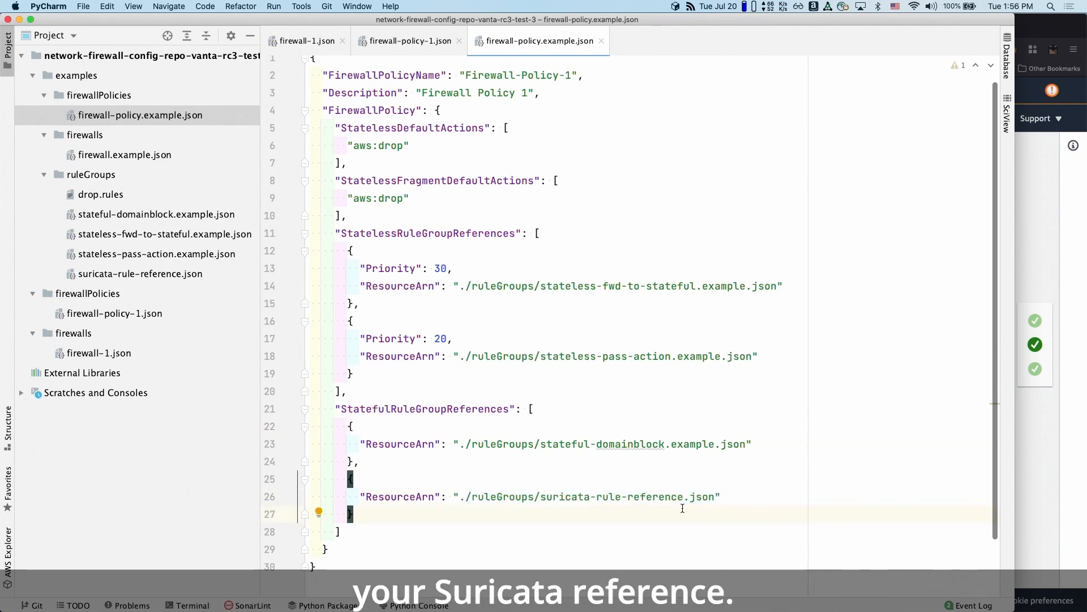
mouse_move(471, 491)
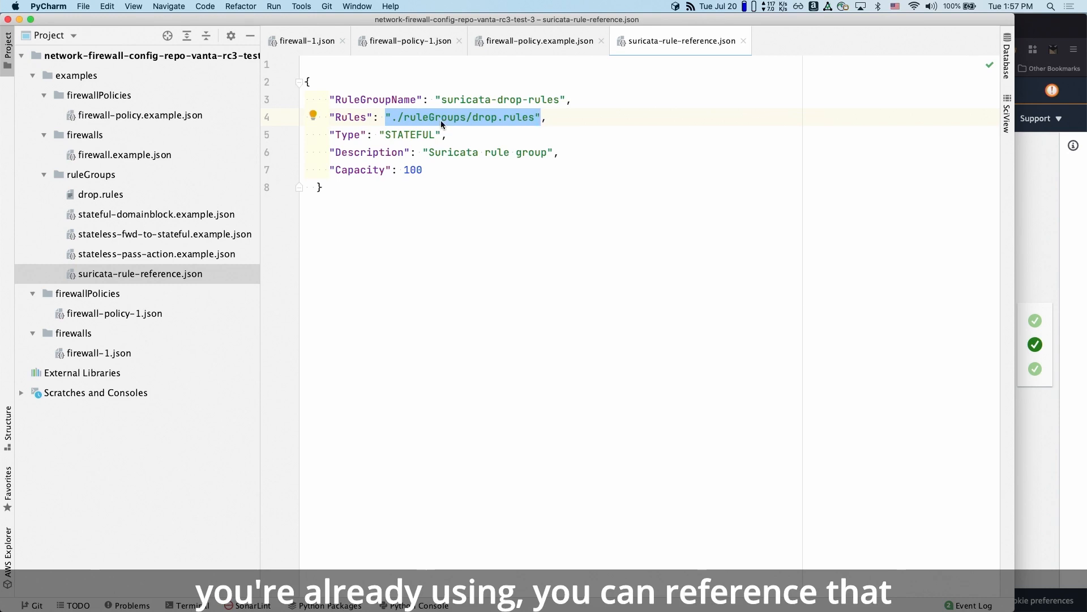
mouse_move(222, 177)
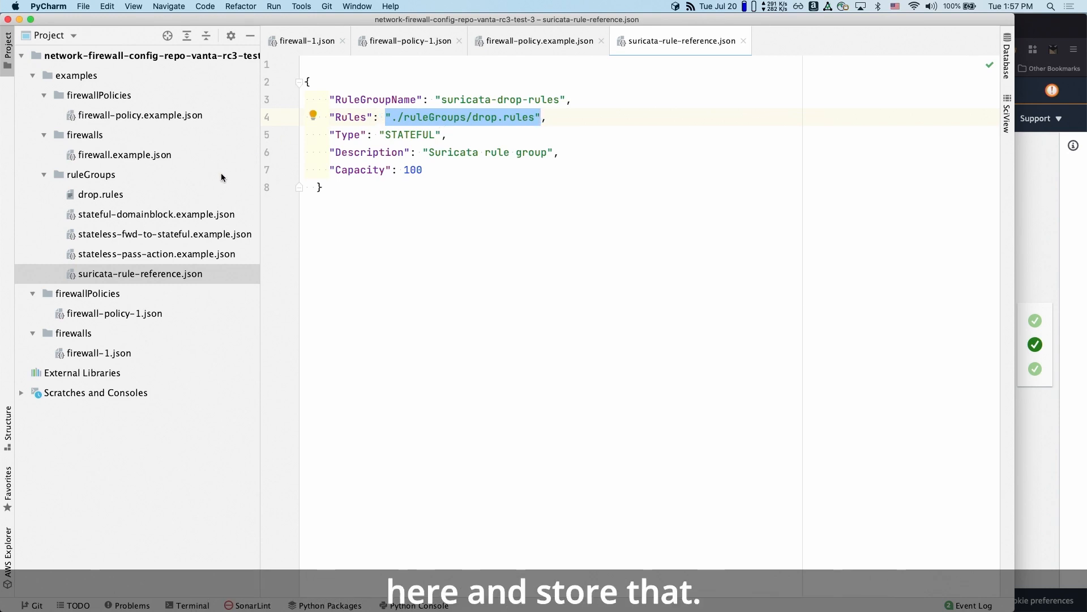
Open drop.rules from examples/ruleGroups and scroll through its alert ip lines.
left_click(100, 195)
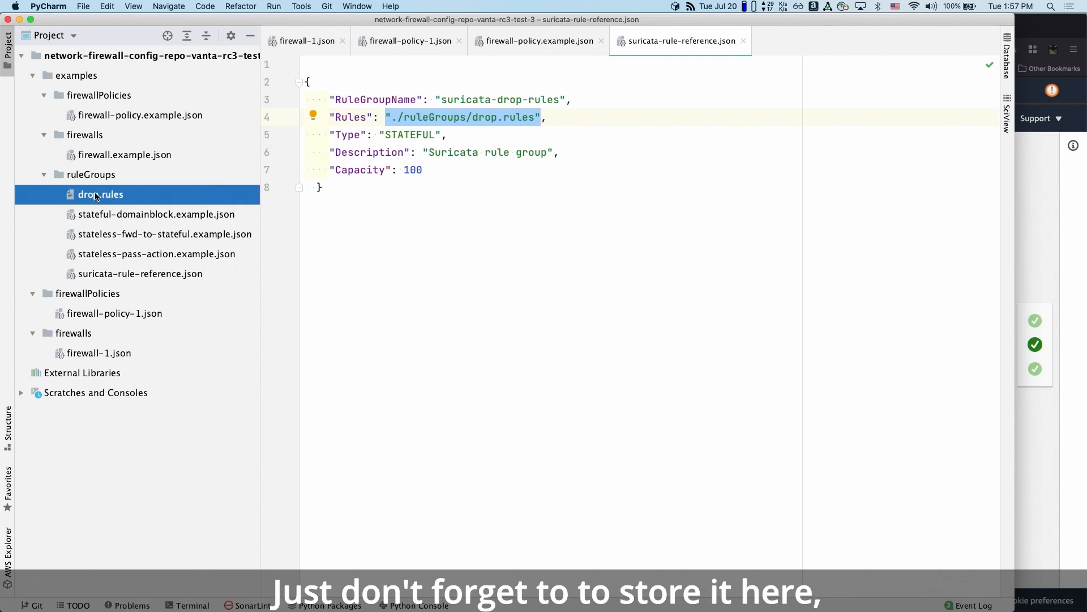
double_click(99, 195)
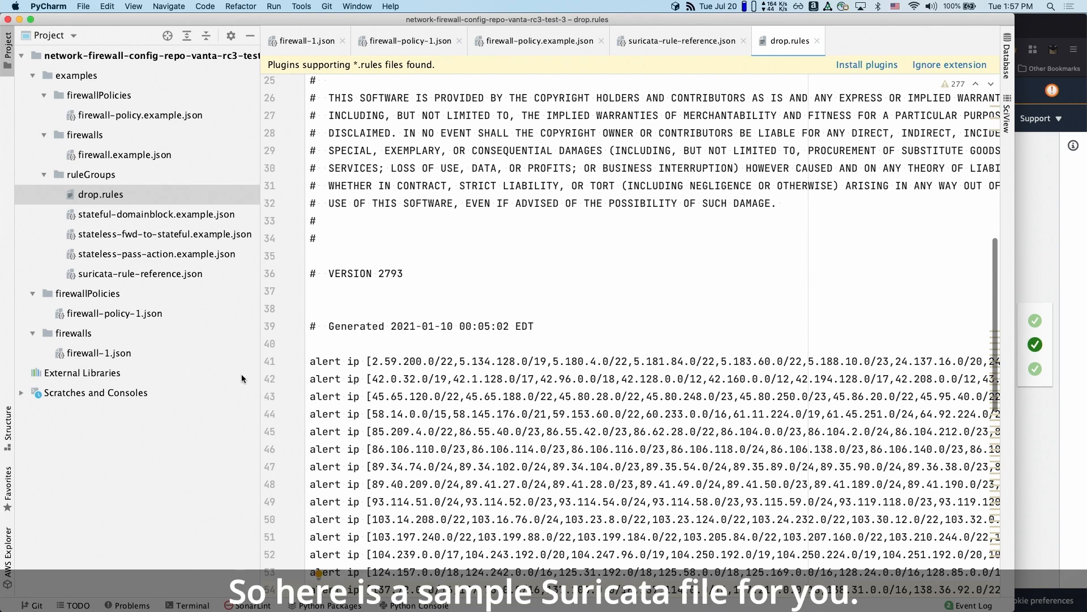
scroll("down", 3)
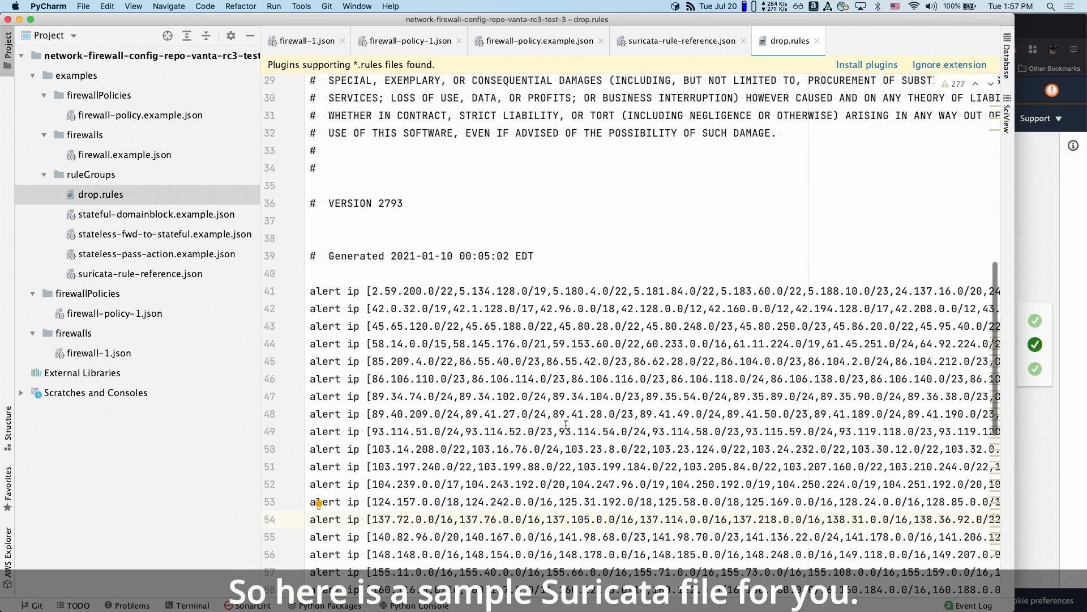